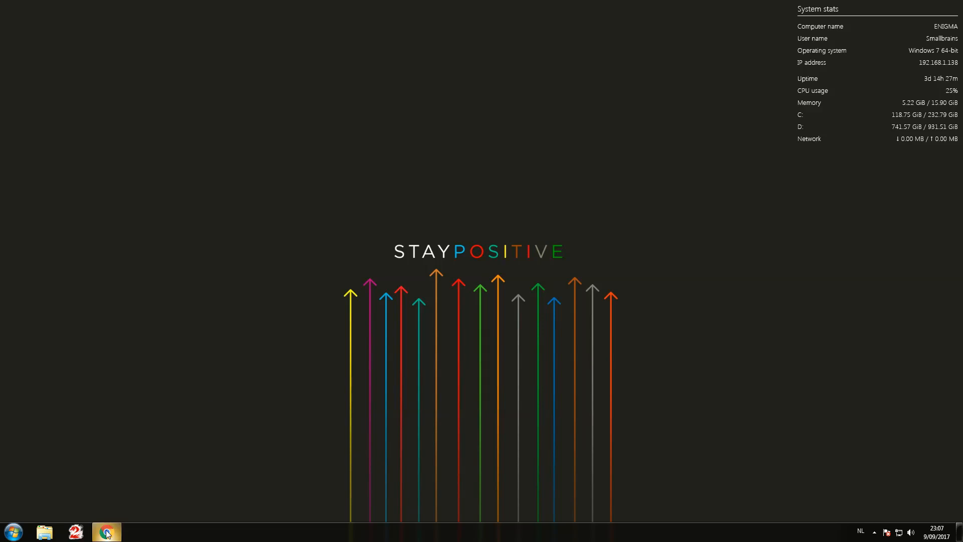
Launch Chrome and reach the GW2 TacO devblog from the "gw2 taco" search results.
left_click(105, 532)
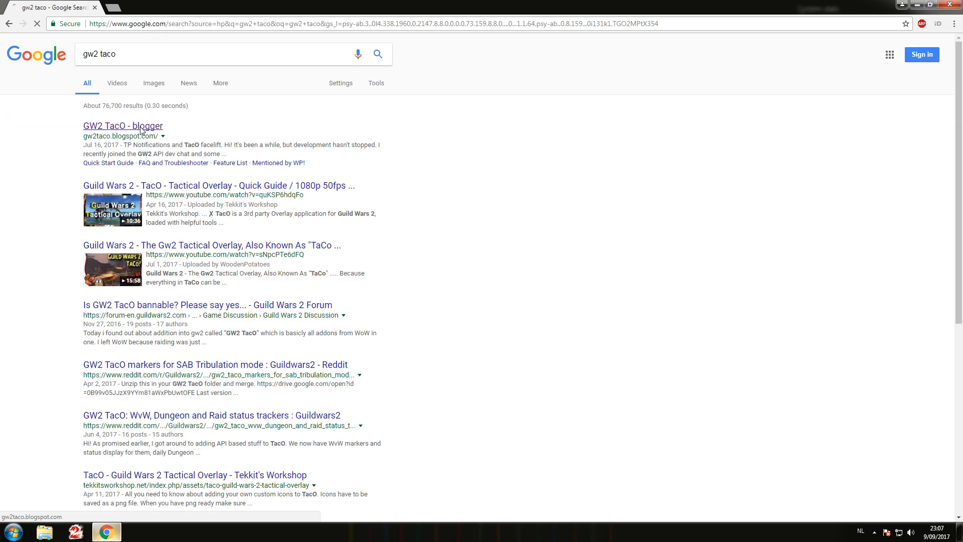
left_click(121, 126)
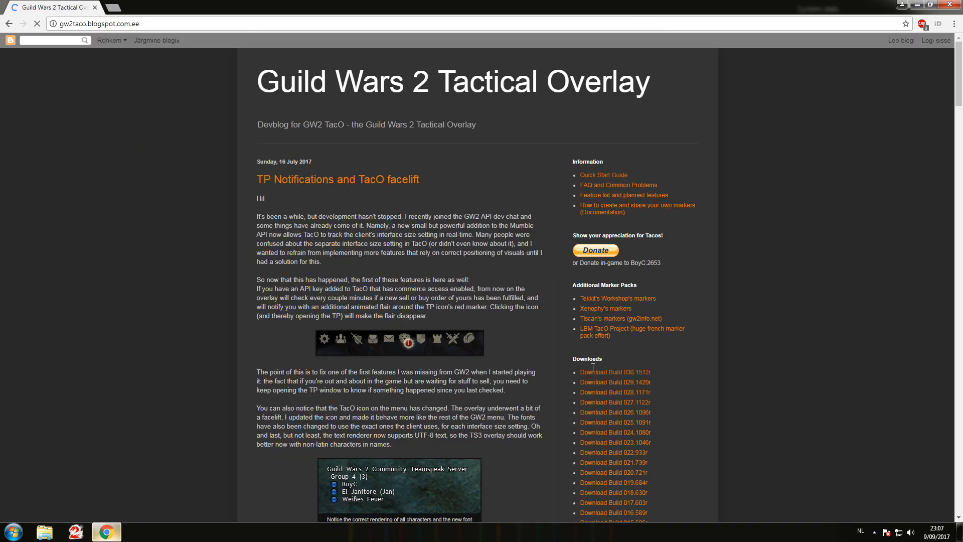
Download build 030.1512r as the GW2TacO_030r.zip archive from Dropbox.
left_click(613, 371)
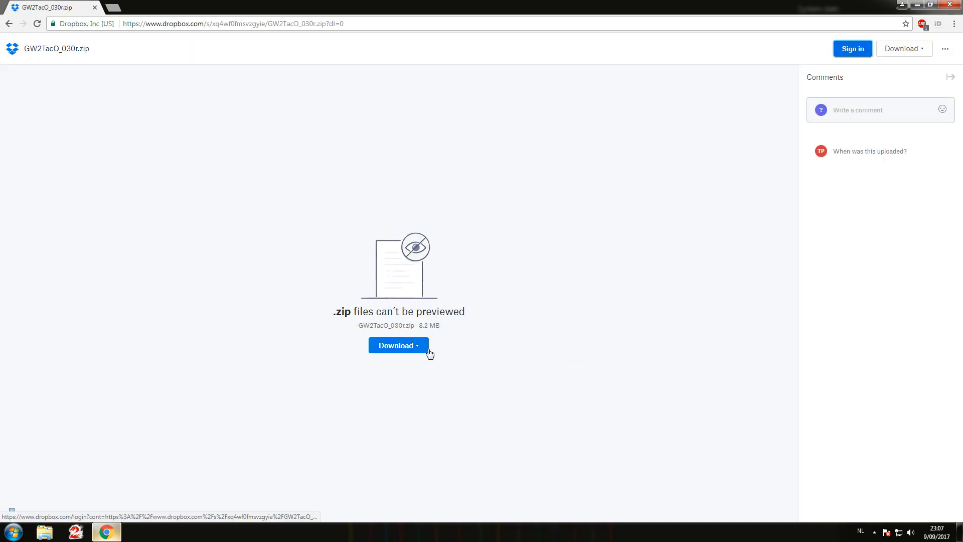
left_click(398, 344)
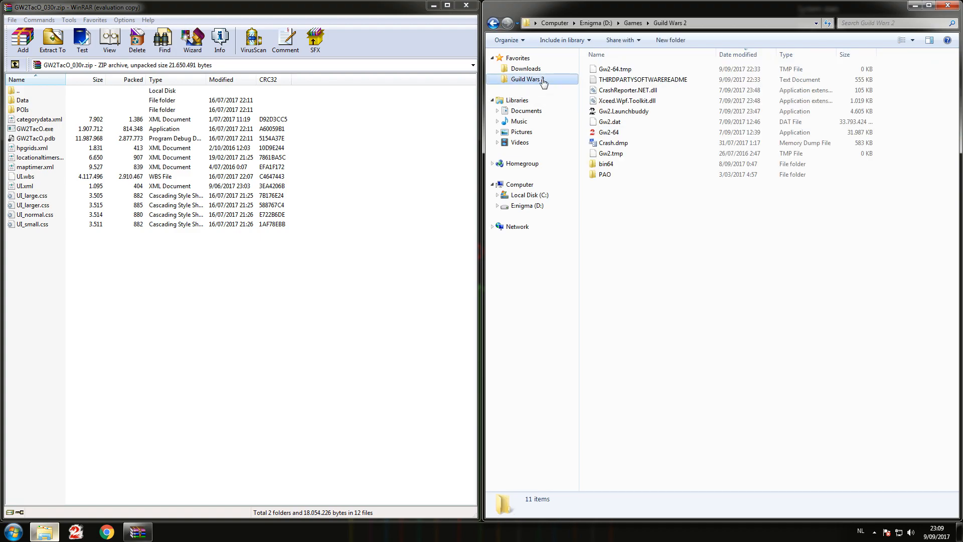
mouse_move(612, 132)
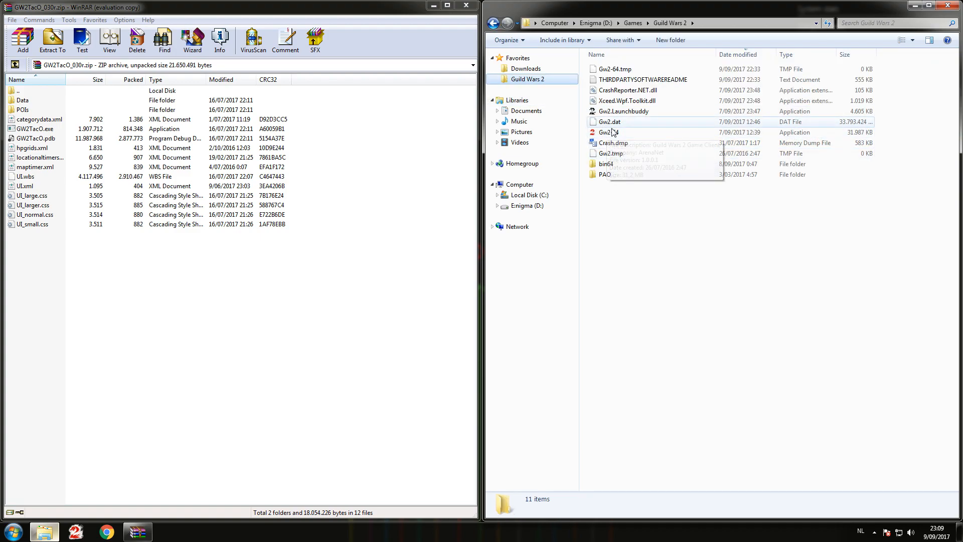
Create a "GW2 Taco" folder in Guild Wars 2 and select all archive files for extraction.
left_click(709, 40)
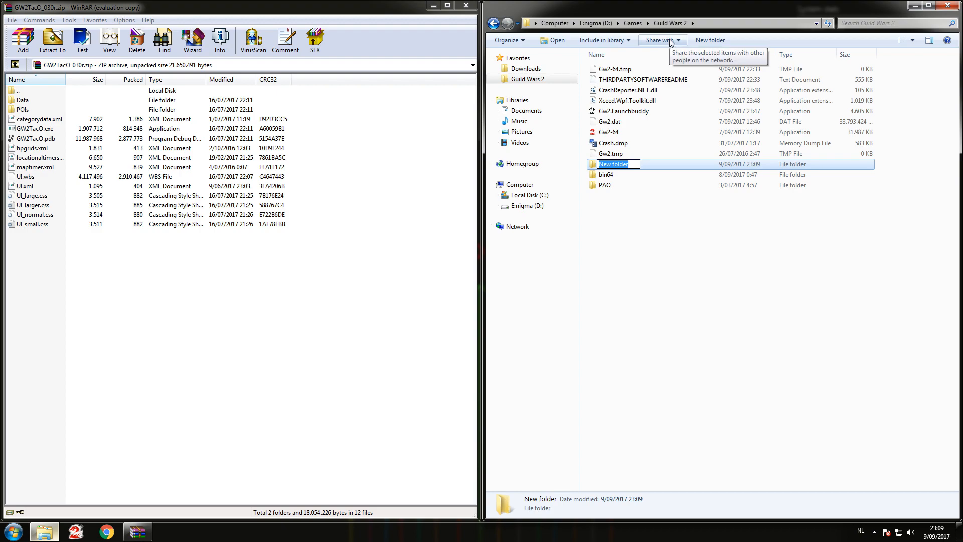
type("G")
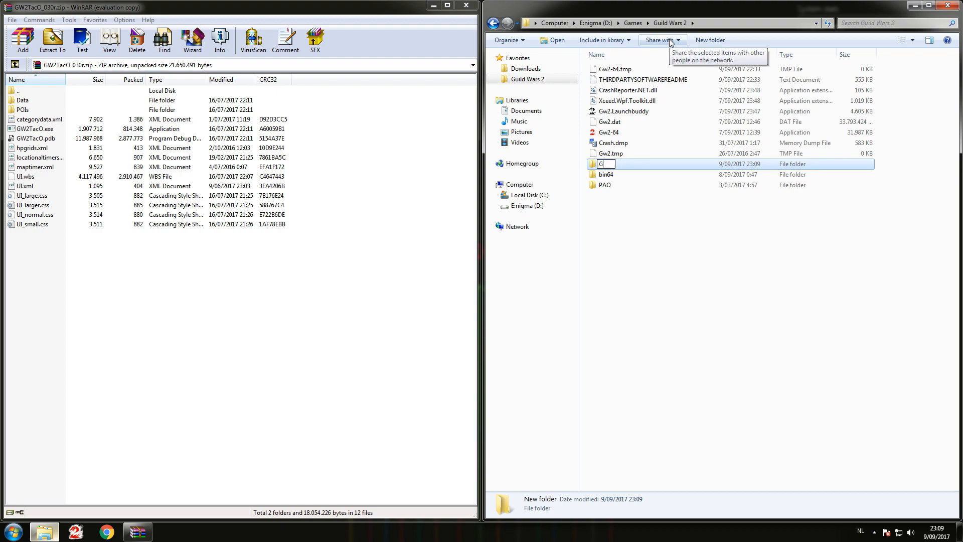
type("W2 Ta")
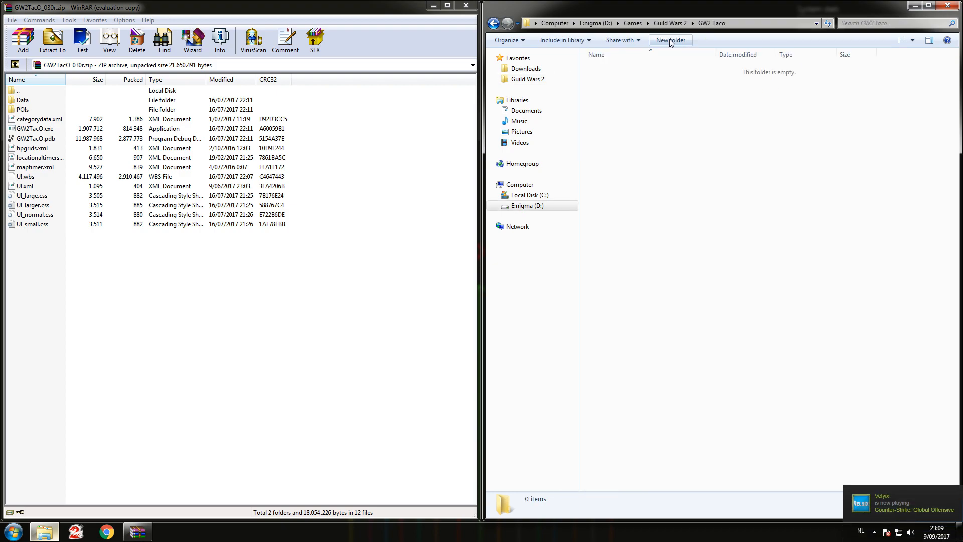
key("ctrl+a")
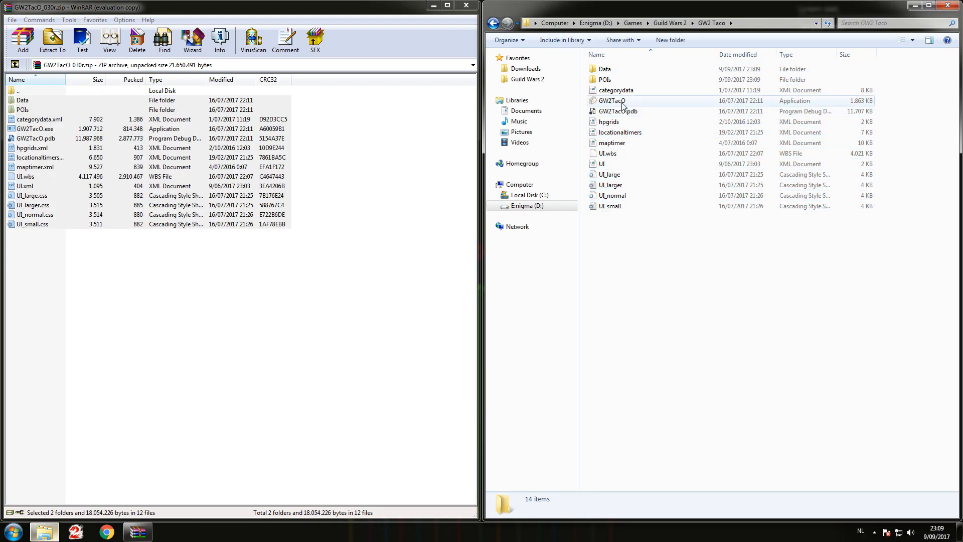
Send a shortcut of GW2TacO.exe to the desktop.
right_click(611, 100)
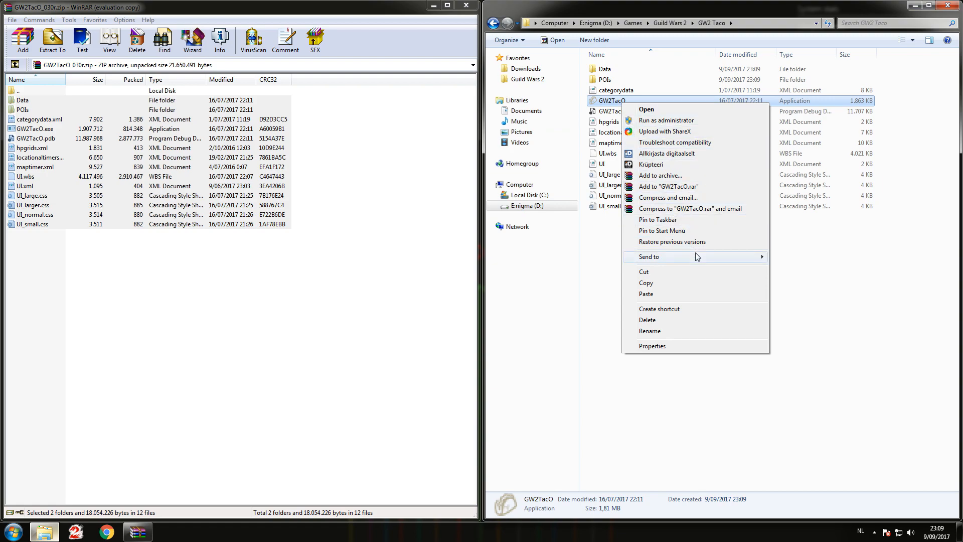
left_click(799, 274)
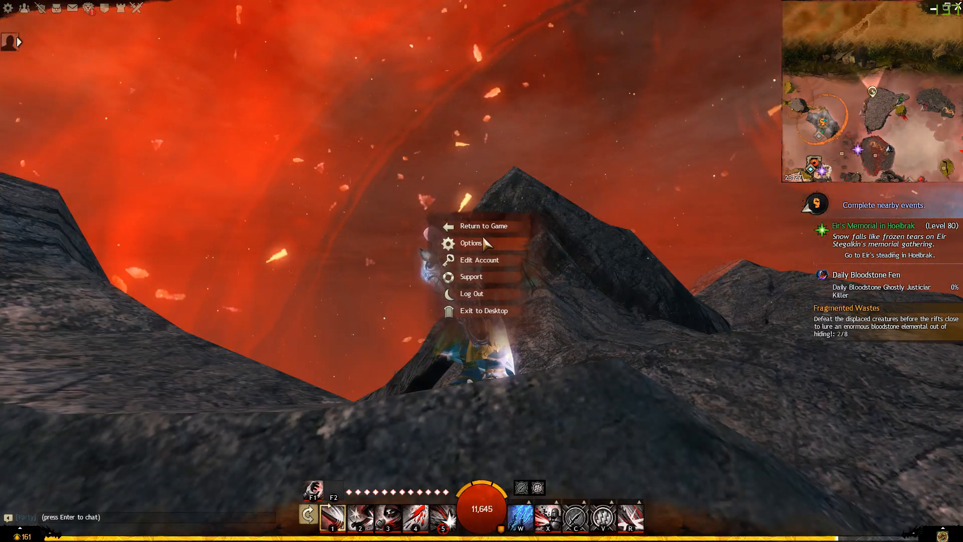
Set the Guild Wars 2 resolution to Windowed Fullscreen in Graphics Options.
left_click(470, 242)
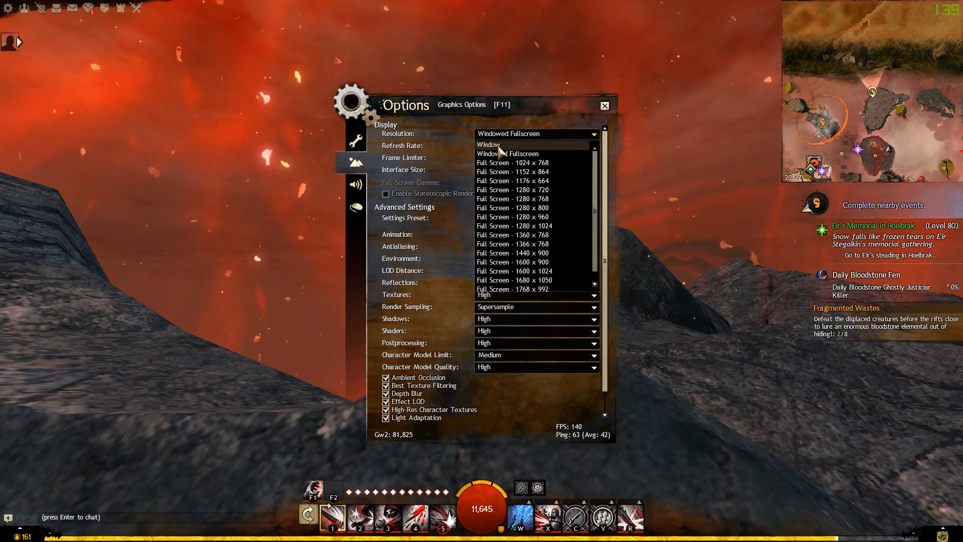
left_click(531, 133)
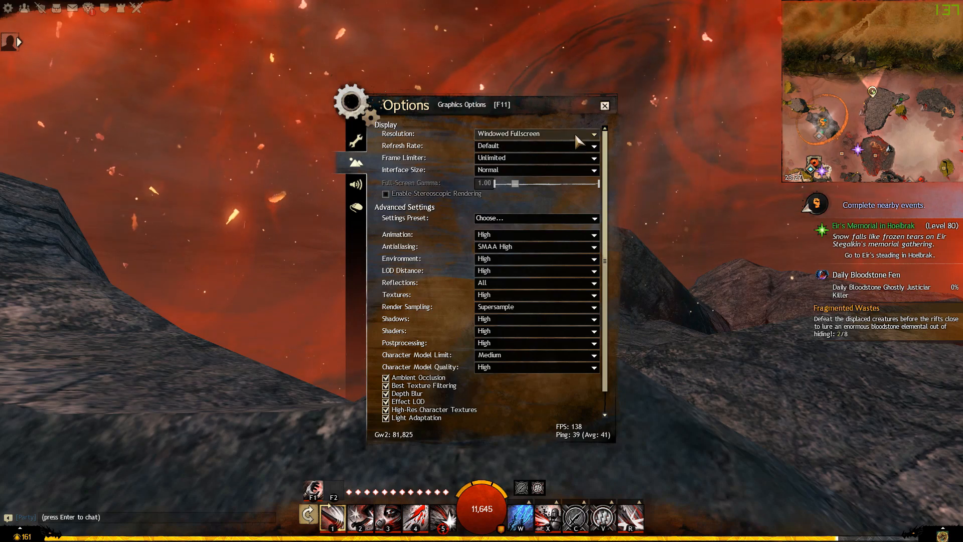
left_click(603, 105)
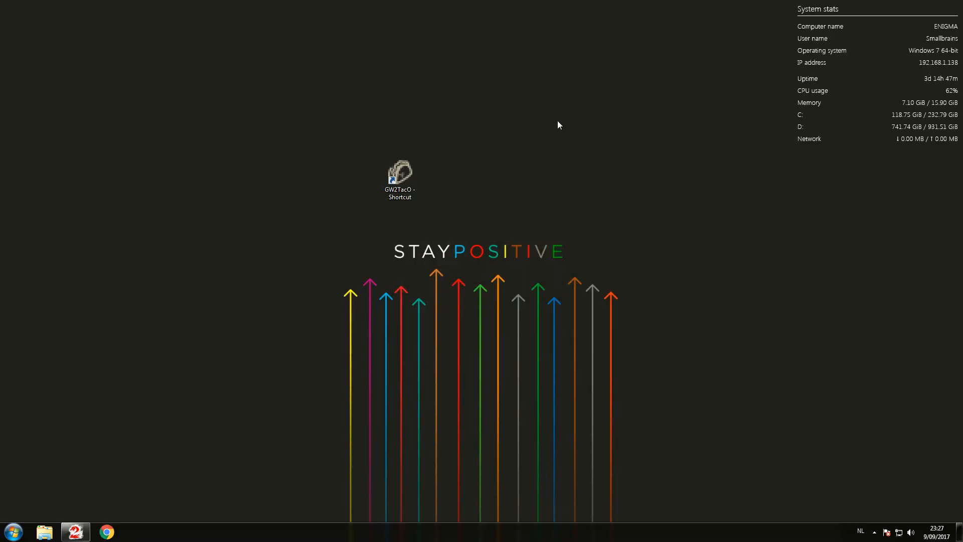
Launch GW2 TacO from its desktop shortcut.
left_click(400, 175)
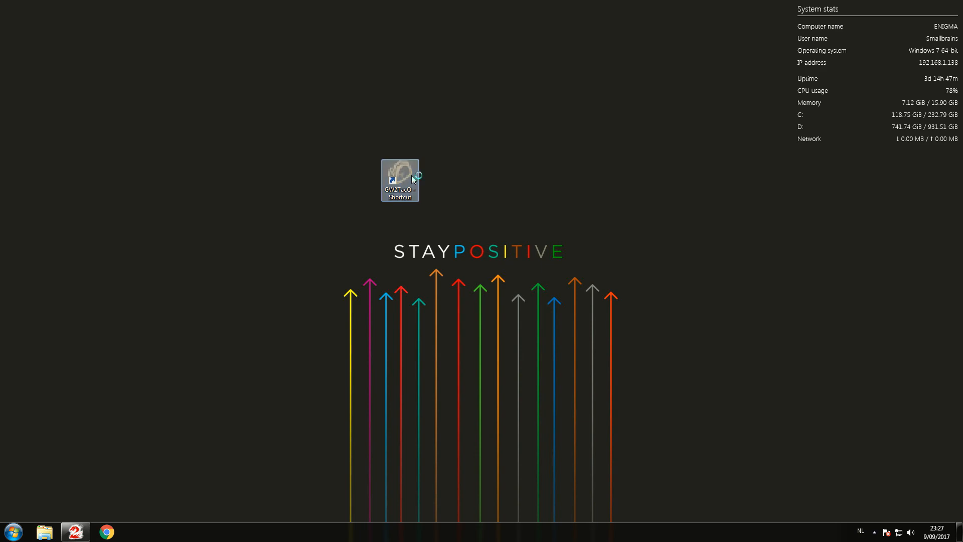
double_click(400, 178)
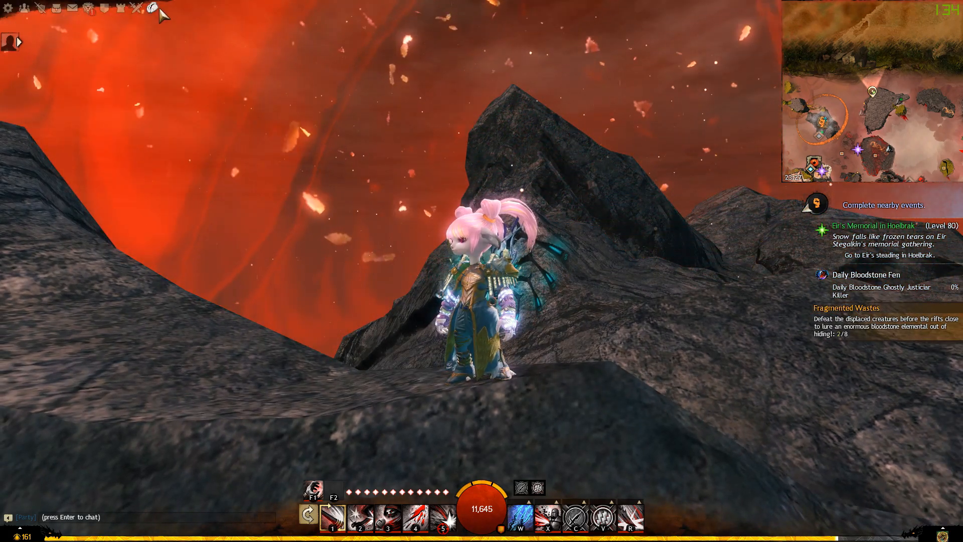
Open the TacO overlay menu and its Map Timers window over the game.
left_click(153, 9)
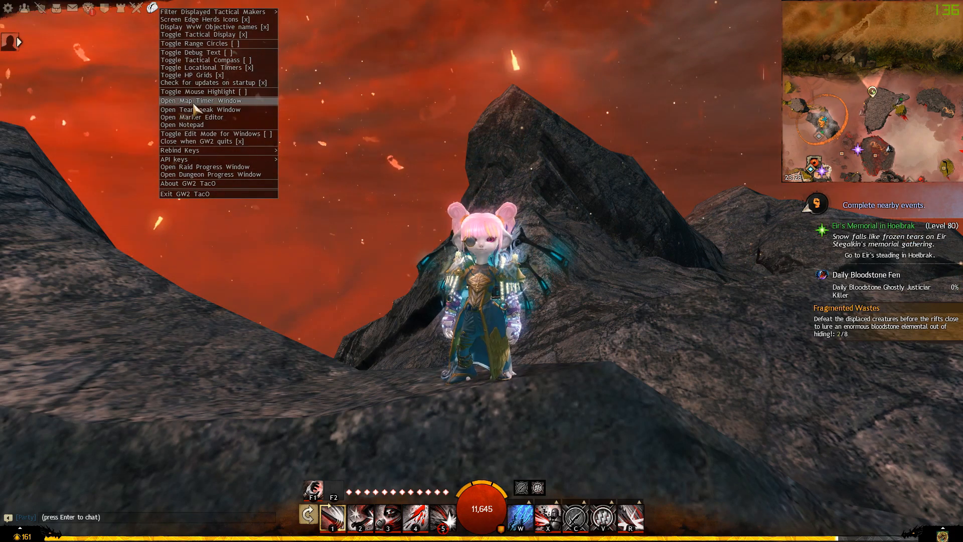
left_click(198, 100)
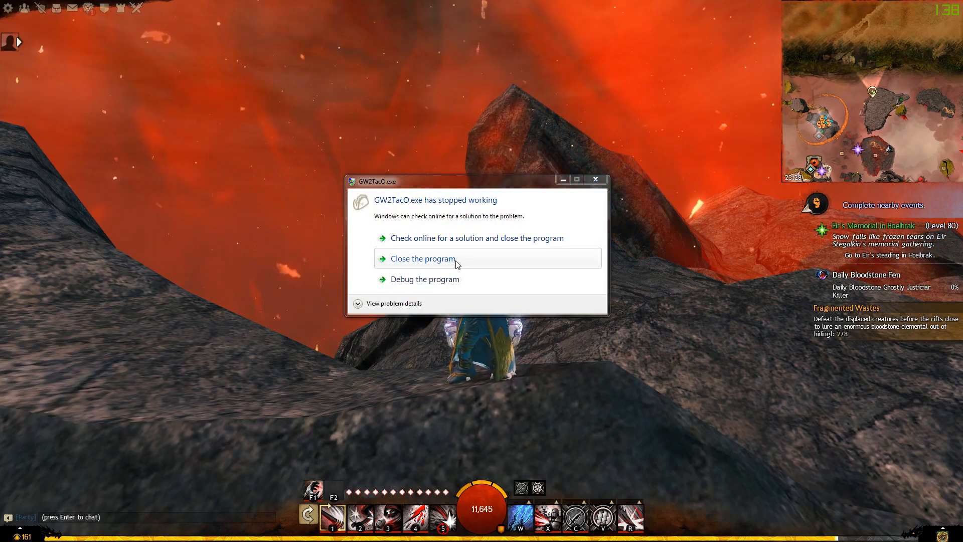
Close the crashed GW2TacO.exe and enter "/wave" in party chat.
left_click(422, 257)
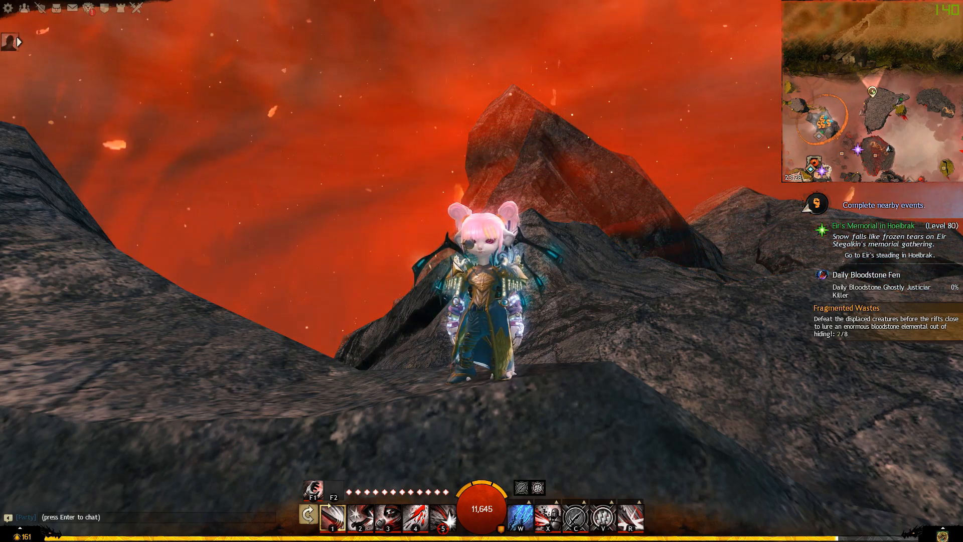
type("/wave")
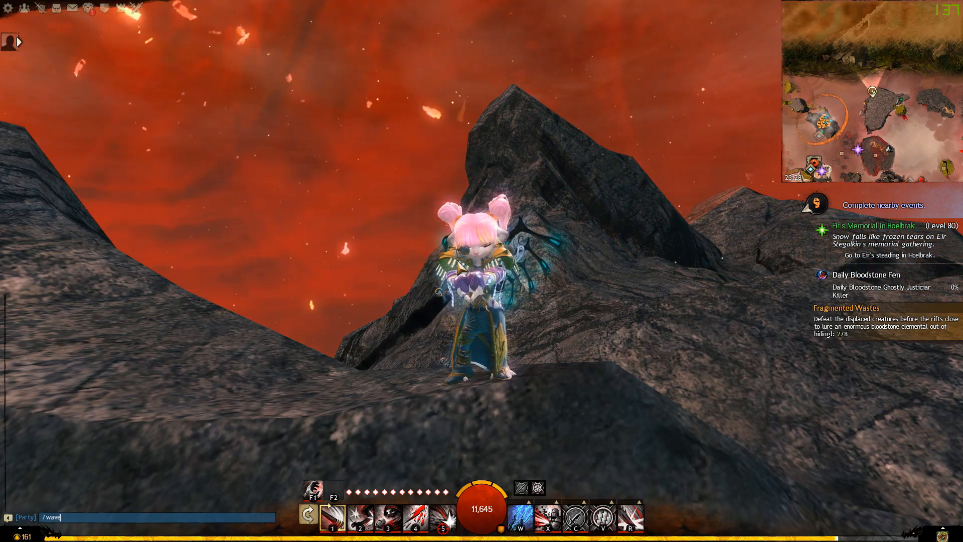